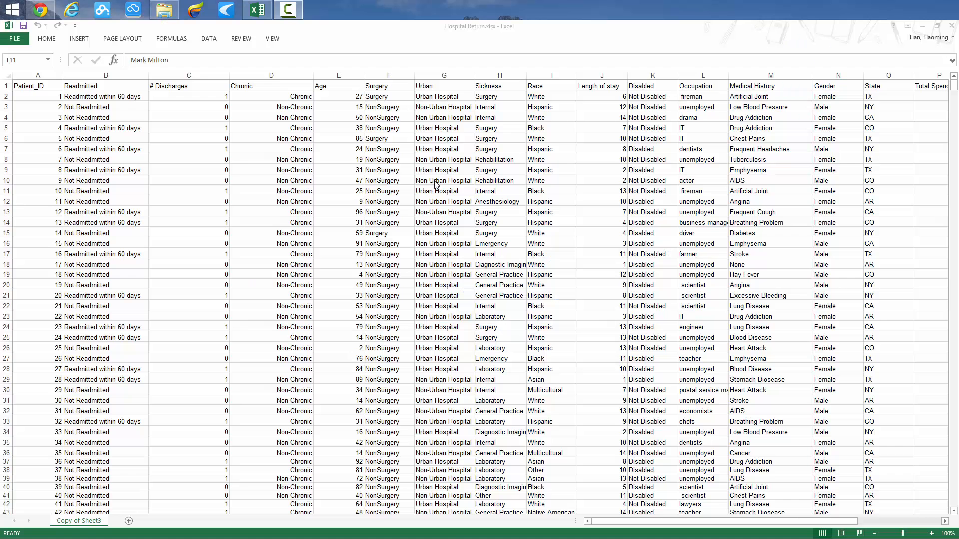
mouse_move(213, 207)
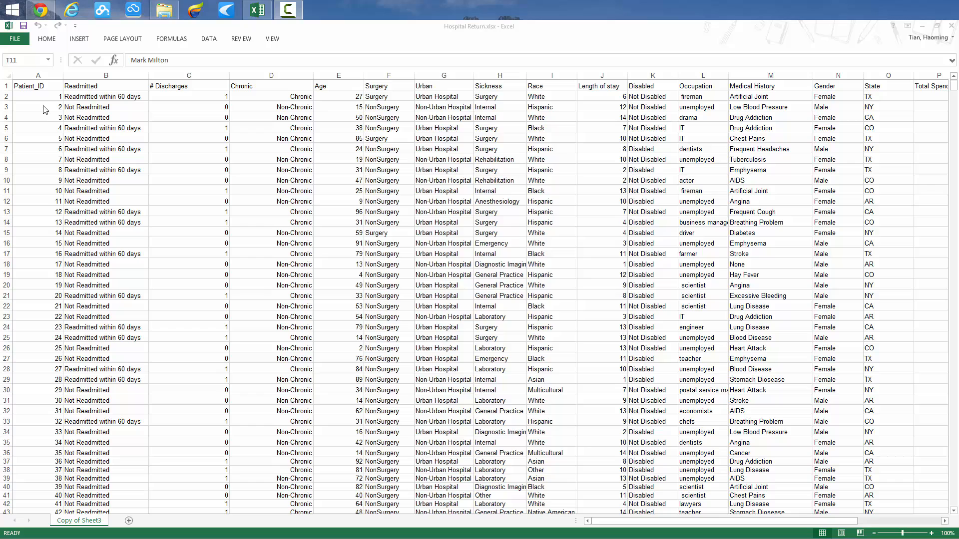
mouse_move(279, 114)
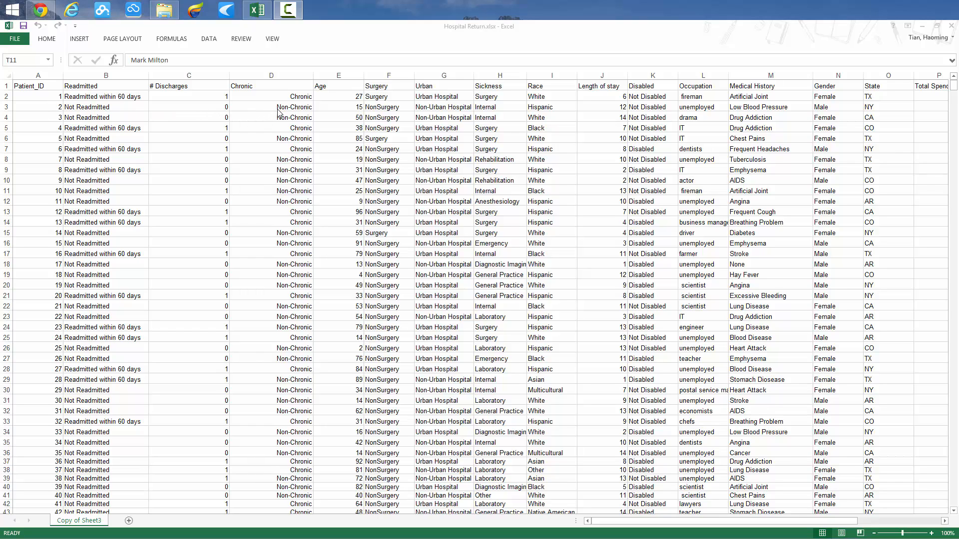
mouse_move(542, 113)
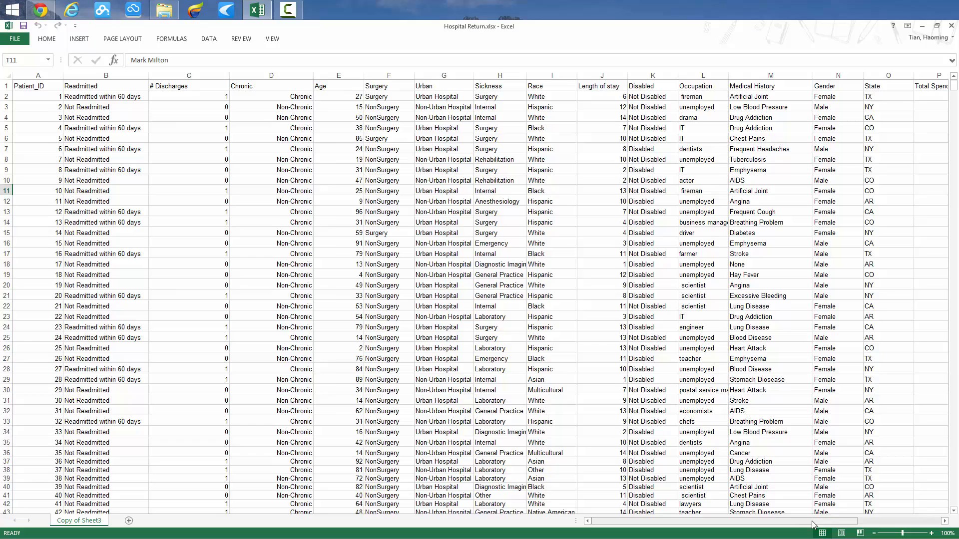
- Review the Hospital Return sheet's columns in Excel, then switch to Watson Analytics in Chrome
scroll("right", 3)
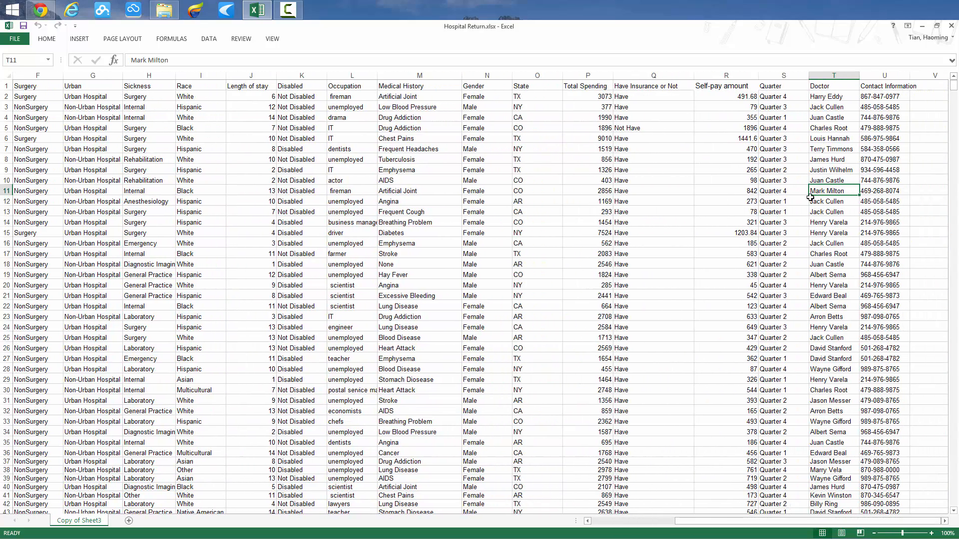
mouse_move(649, 114)
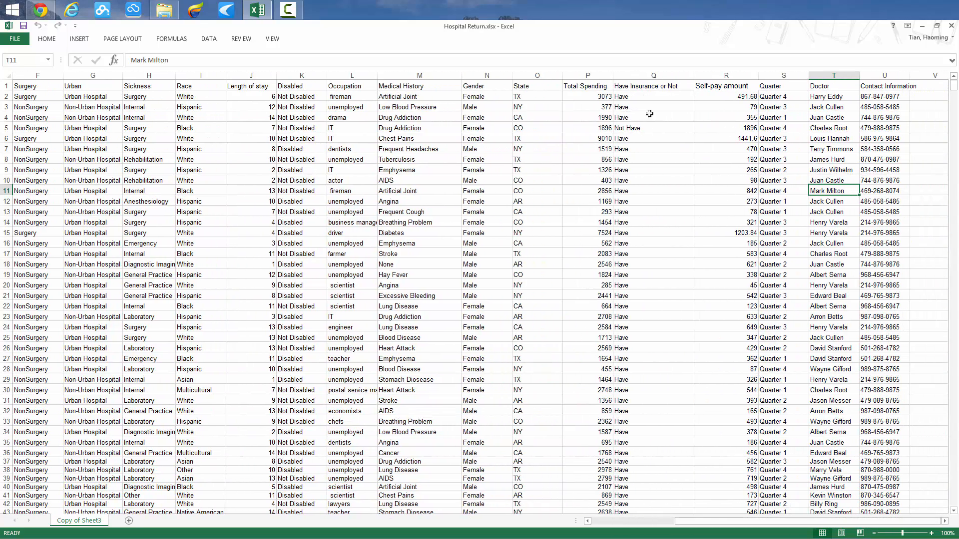
mouse_move(747, 509)
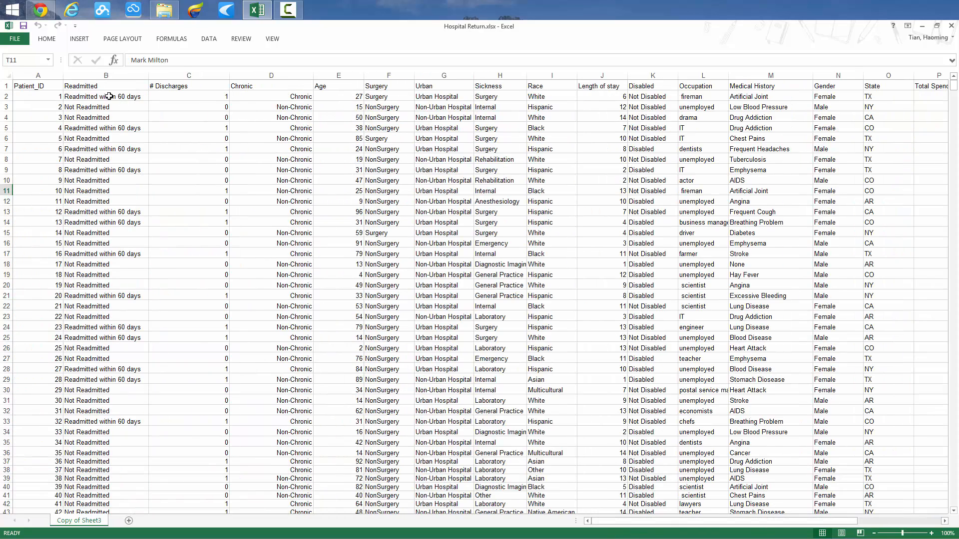
left_click(106, 75)
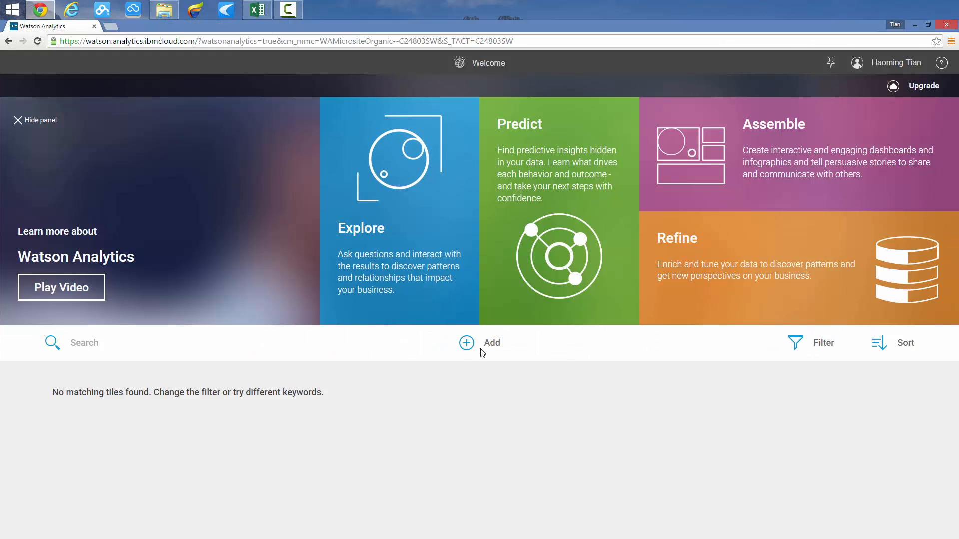
- Upload Hospital Return.xlsx as a new data set
left_click(466, 343)
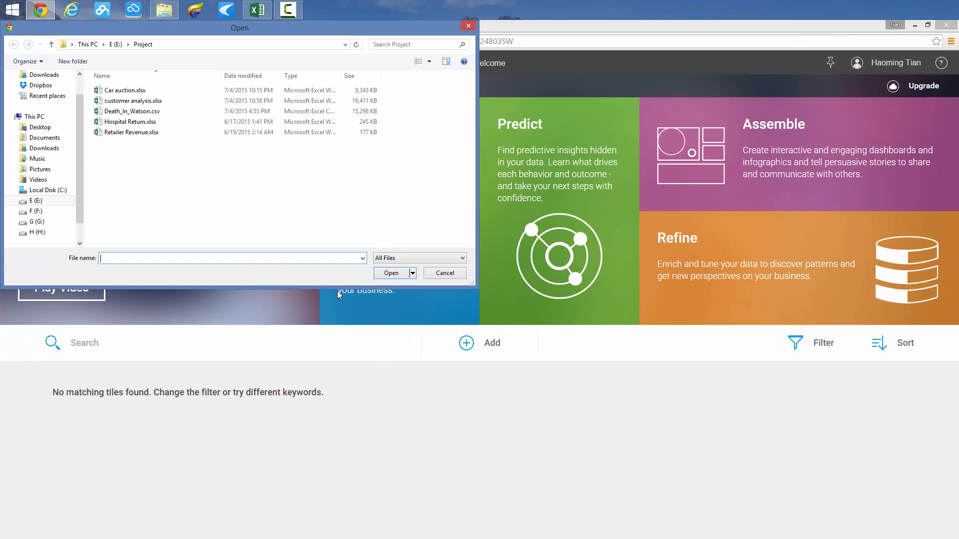
left_click(130, 121)
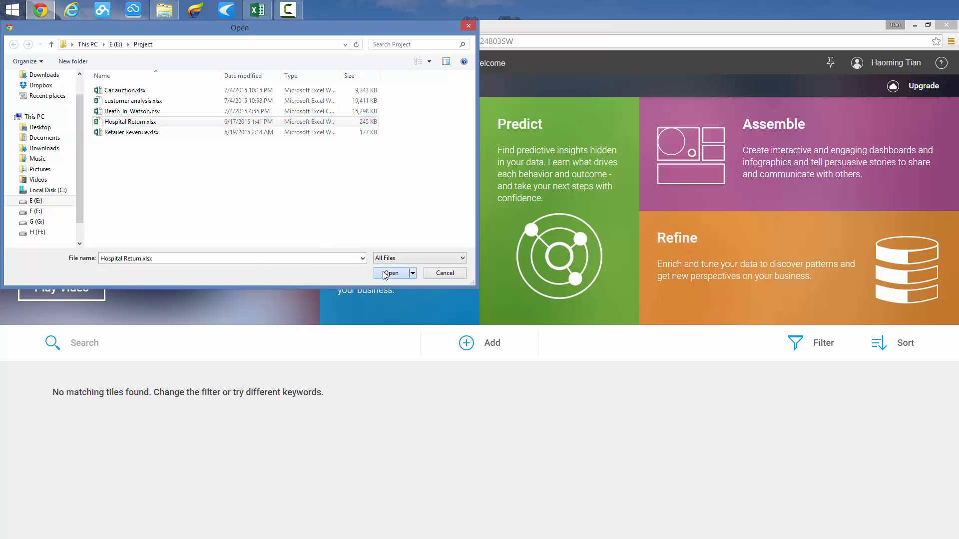
left_click(390, 273)
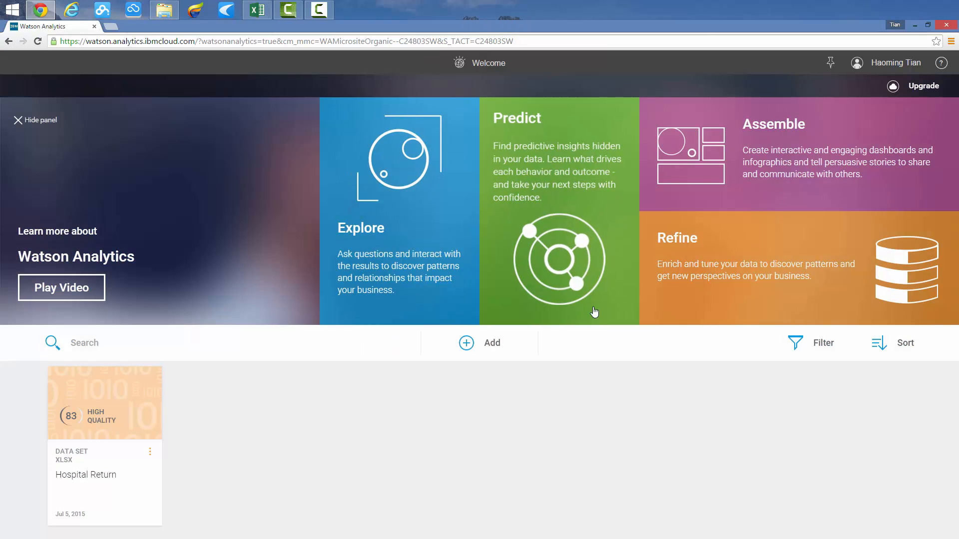
mouse_move(54, 409)
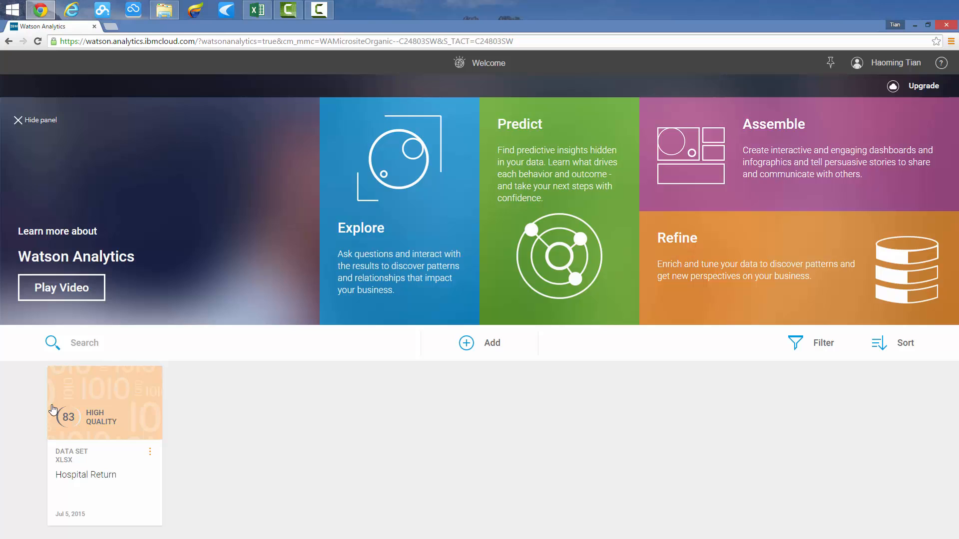
mouse_move(120, 441)
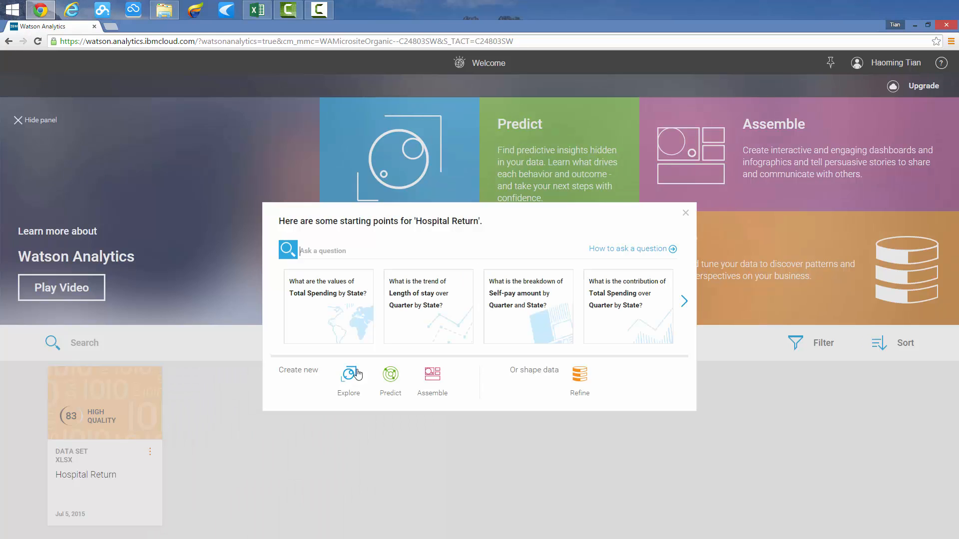
- Create prediction workbook 'hospital return', replacing the Total Spending target with Readmitted
left_click(389, 374)
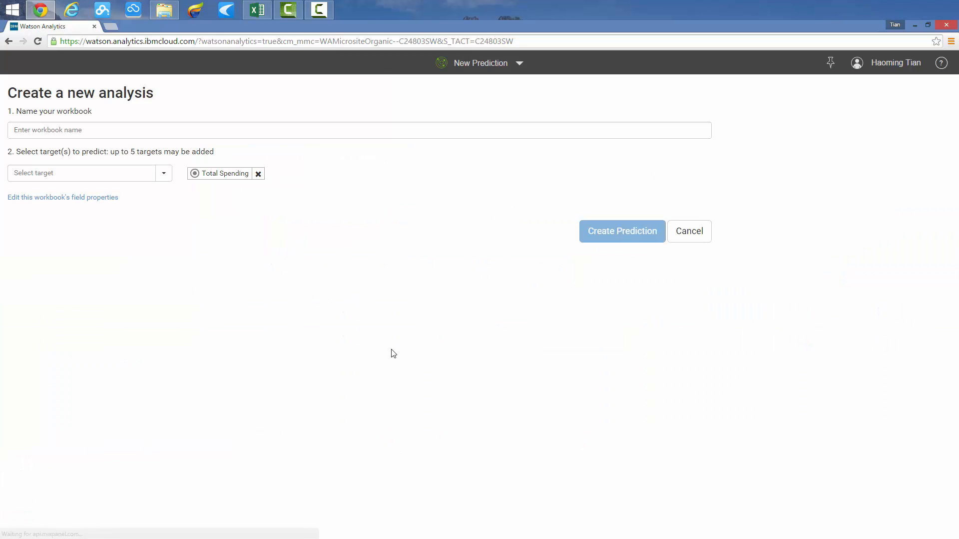
type("hospital return")
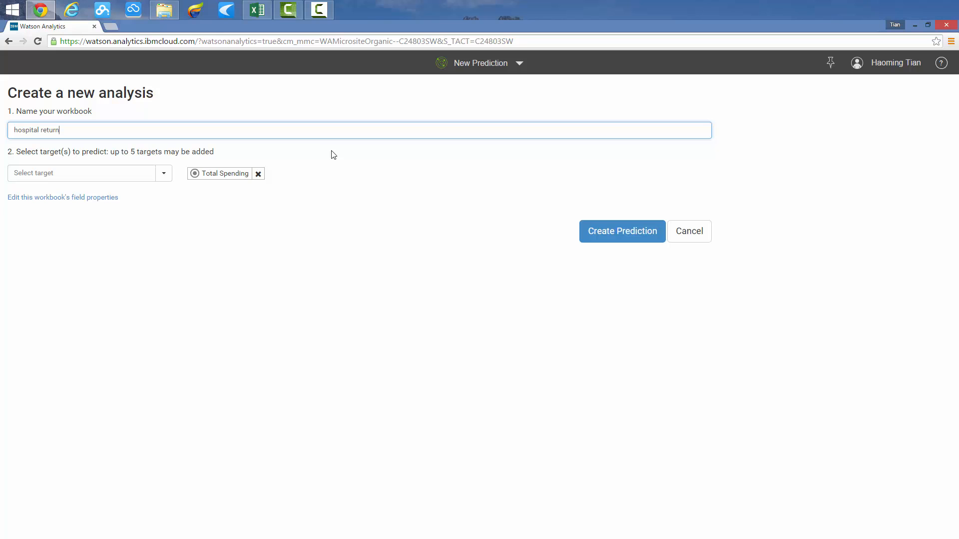
left_click(257, 173)
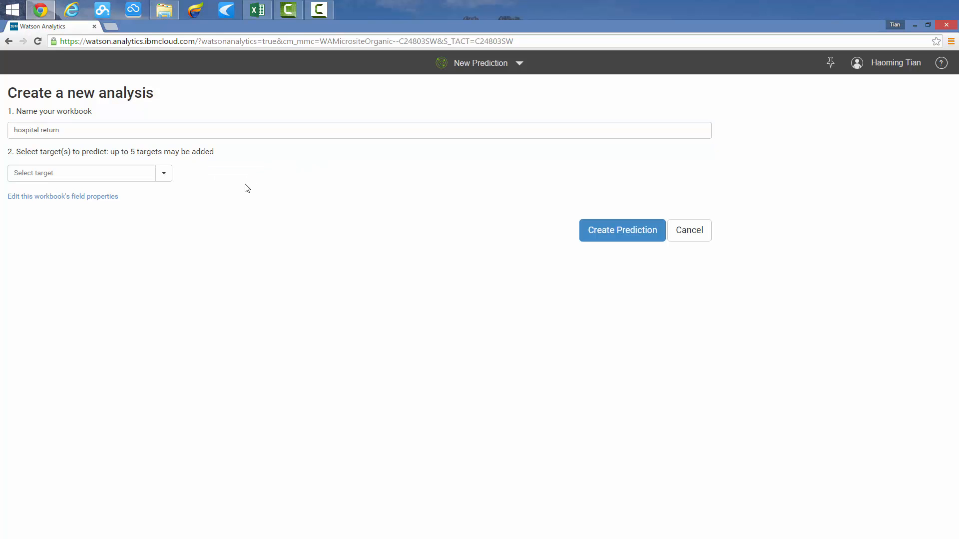
left_click(164, 173)
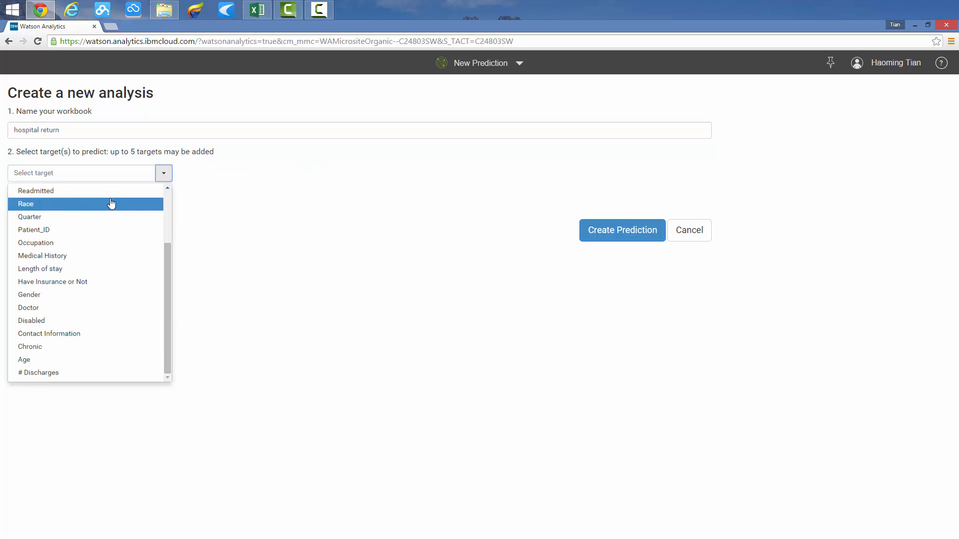
left_click(35, 191)
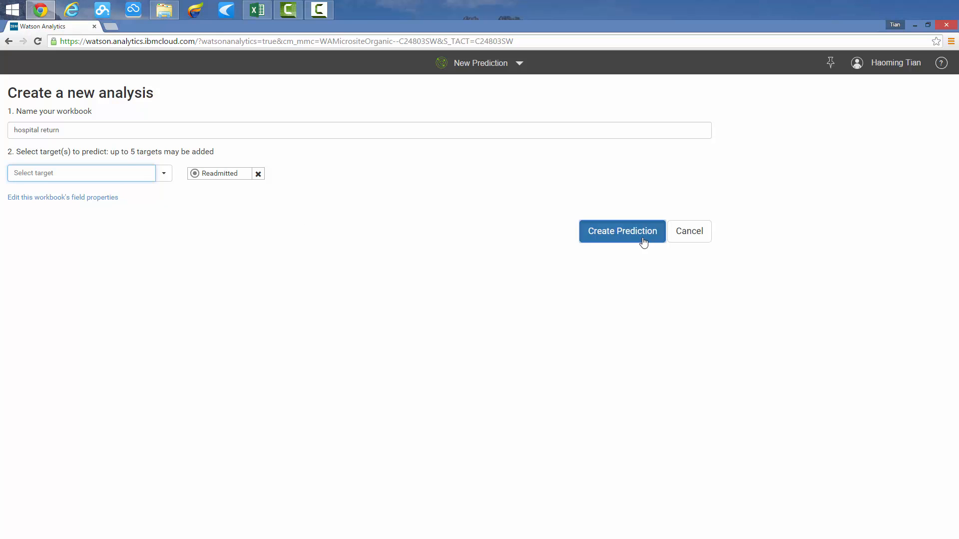
left_click(621, 231)
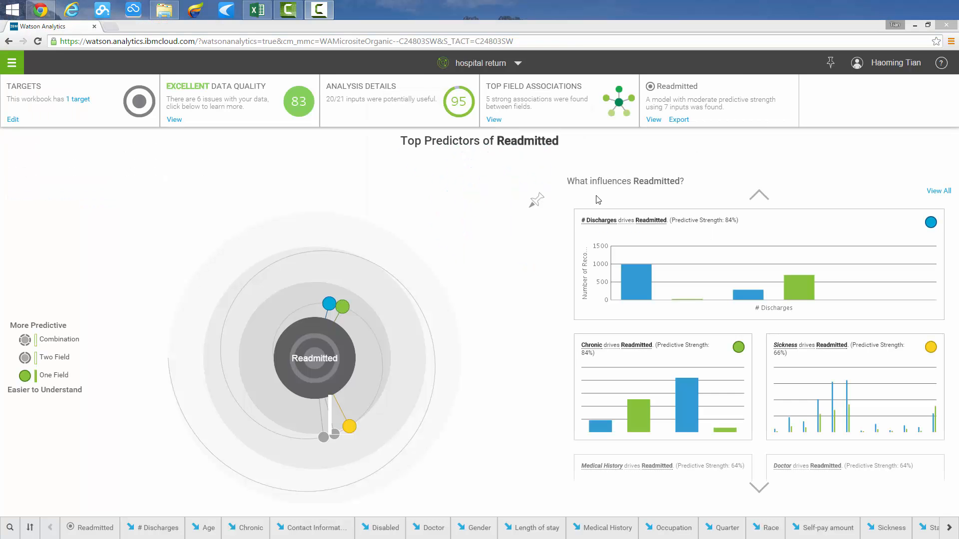
mouse_move(220, 171)
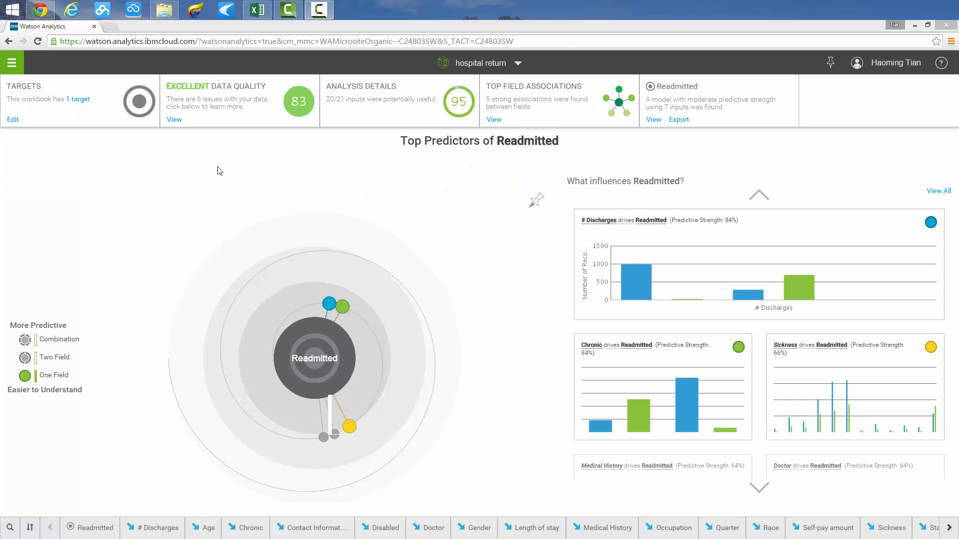
mouse_move(238, 130)
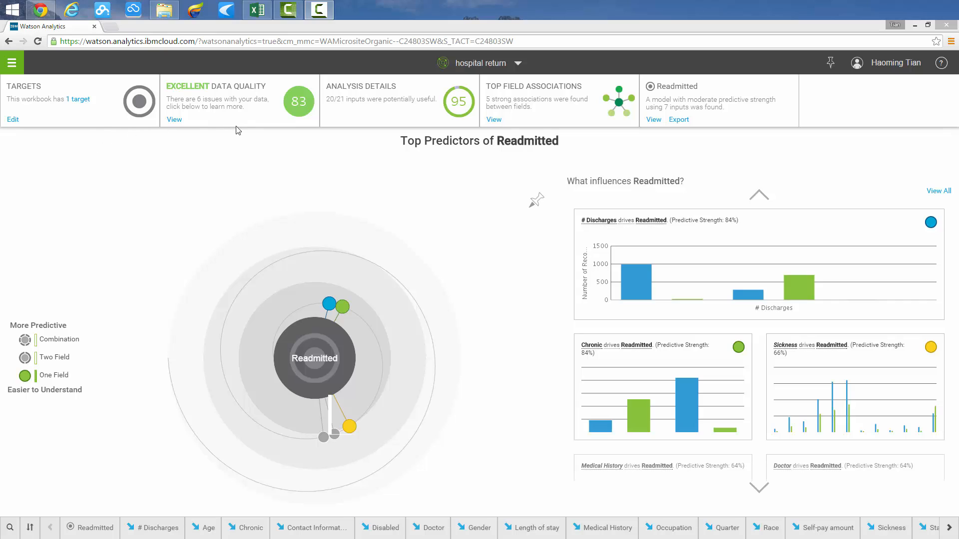
mouse_move(328, 120)
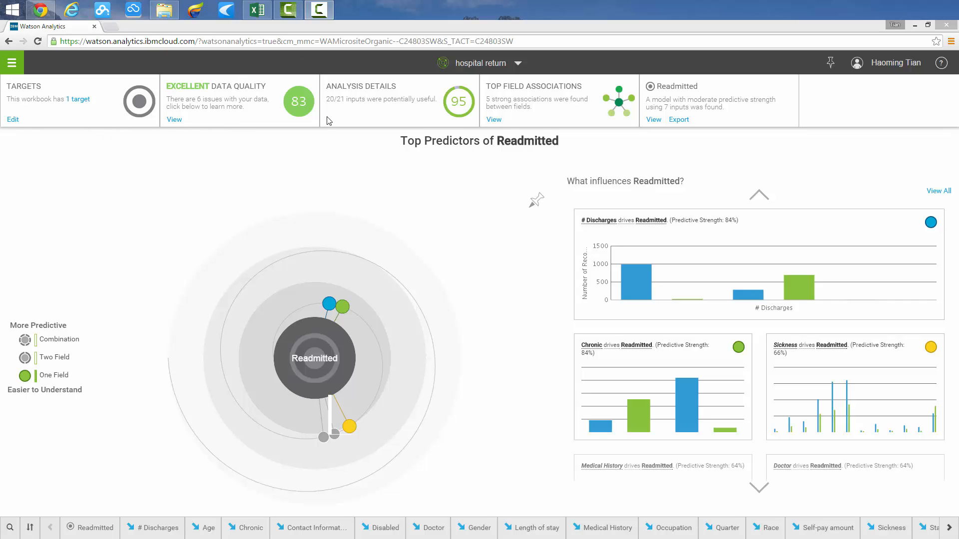
mouse_move(263, 271)
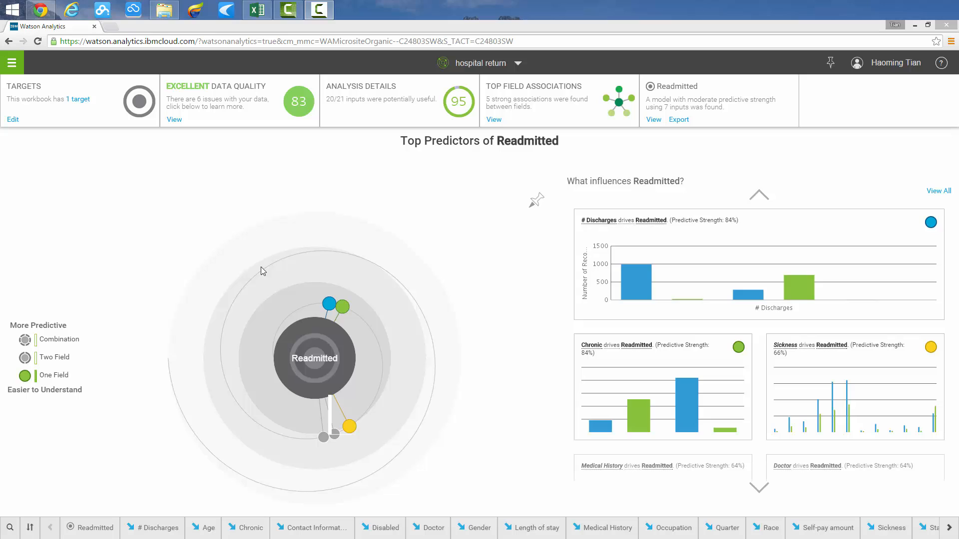
mouse_move(251, 332)
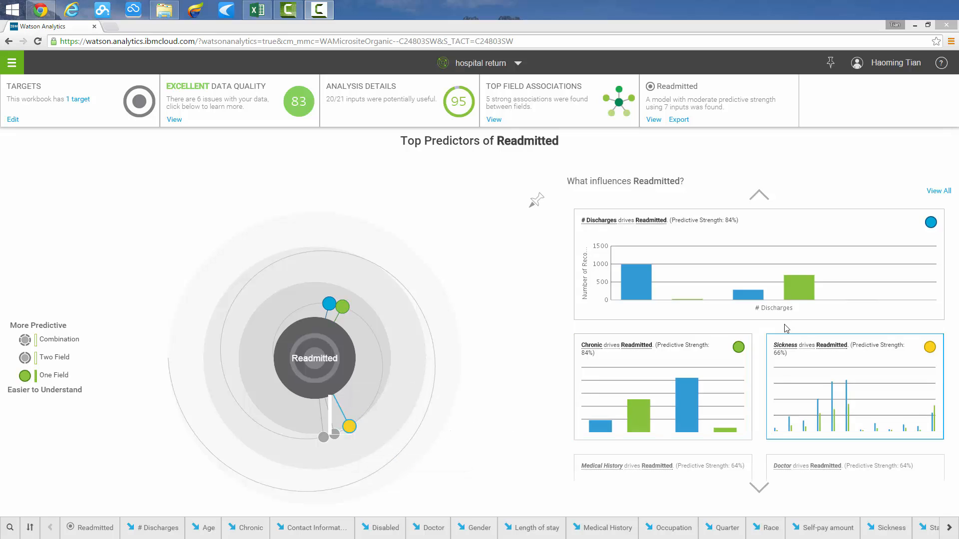
mouse_move(817, 385)
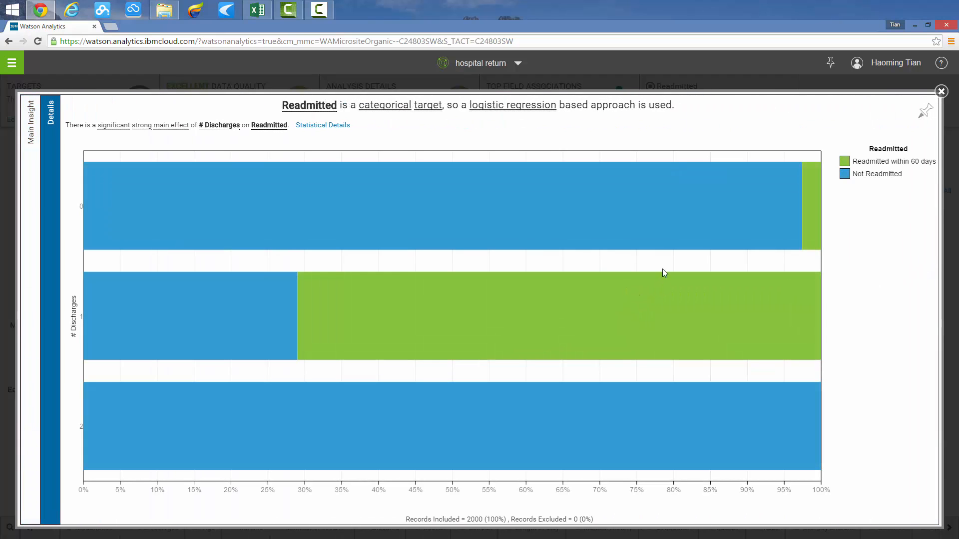
mouse_move(112, 321)
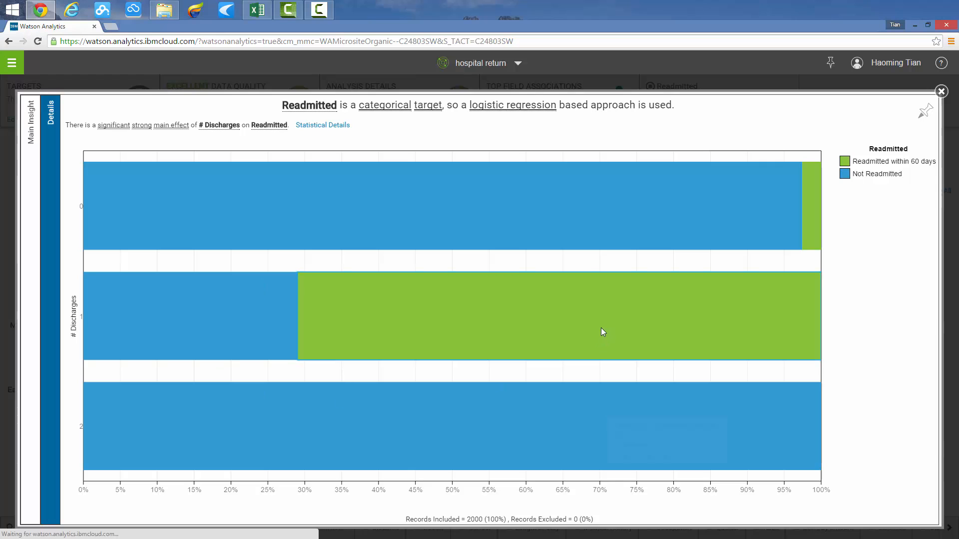
- Close the # Discharges details chart to return to Top Predictors
left_click(941, 90)
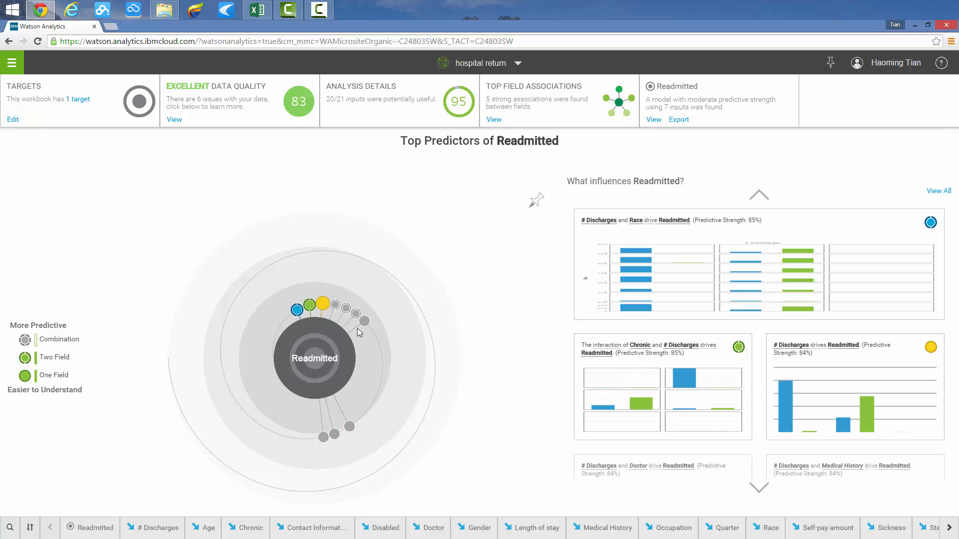
mouse_move(295, 310)
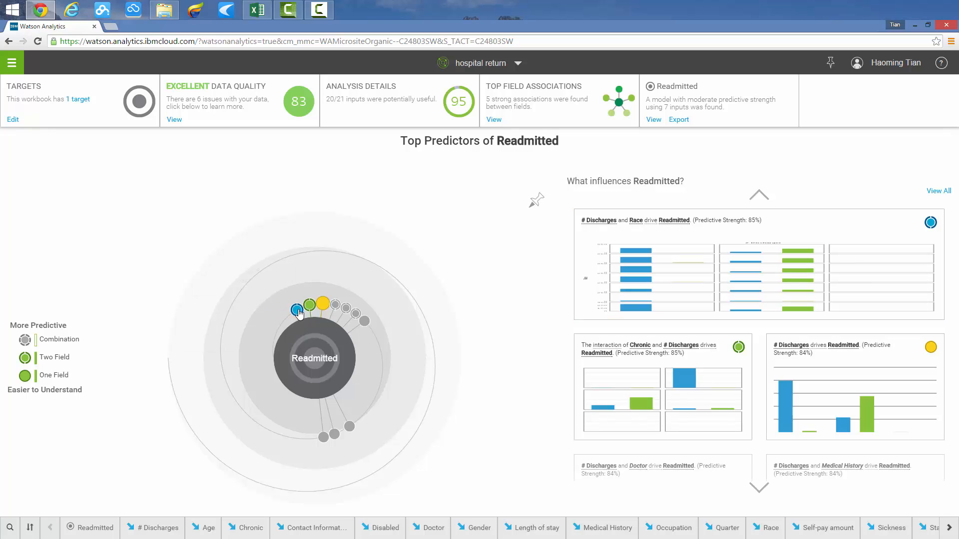
mouse_move(309, 306)
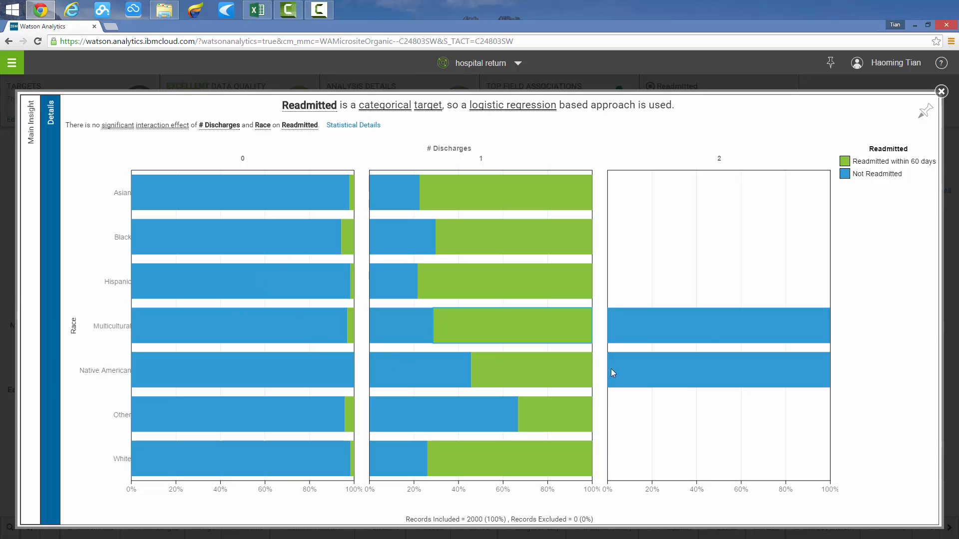
mouse_move(658, 293)
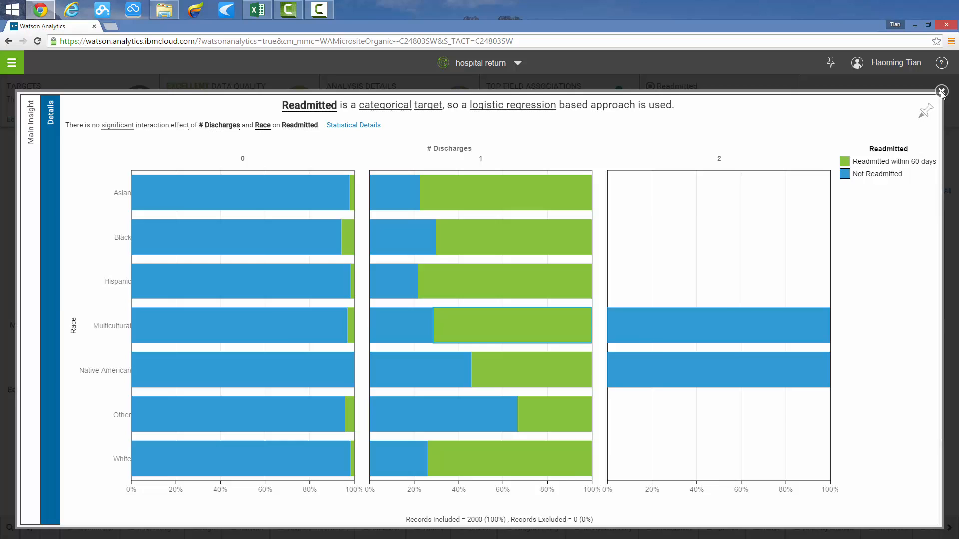
- Close the # Discharges by Race stacked bar details
left_click(940, 92)
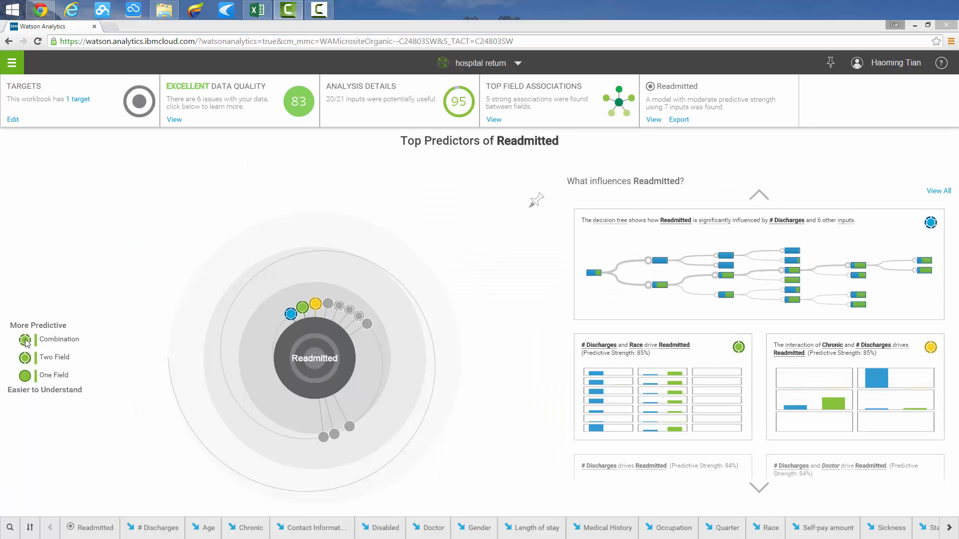
mouse_move(426, 343)
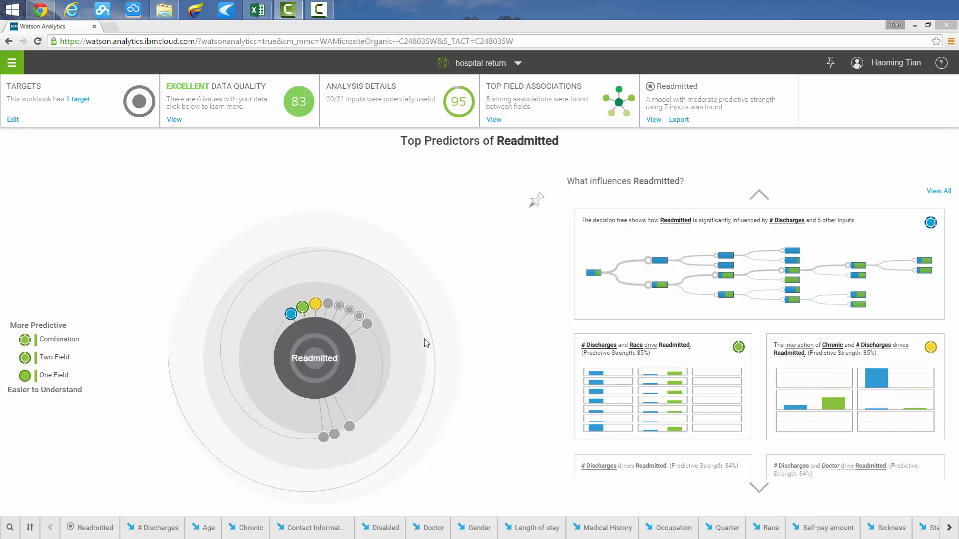
mouse_move(660, 276)
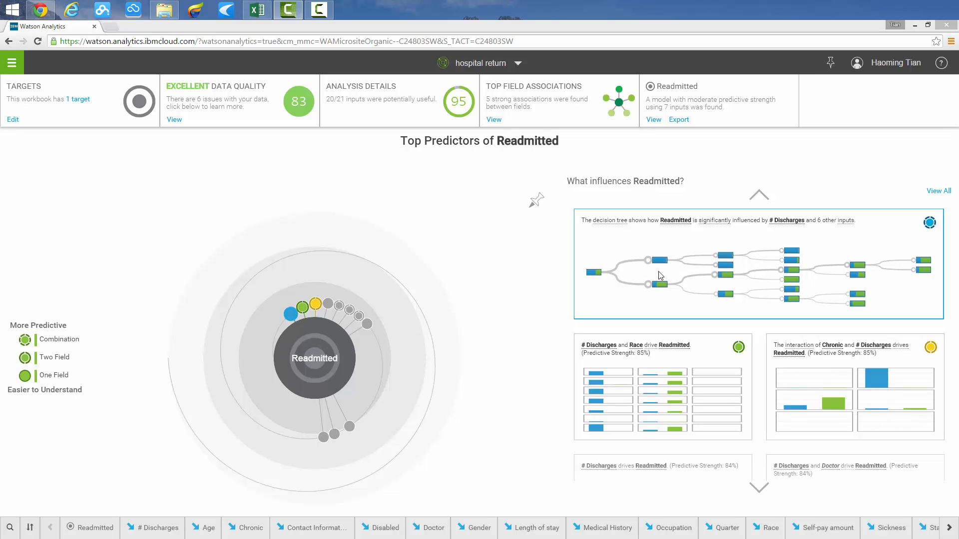
mouse_move(815, 283)
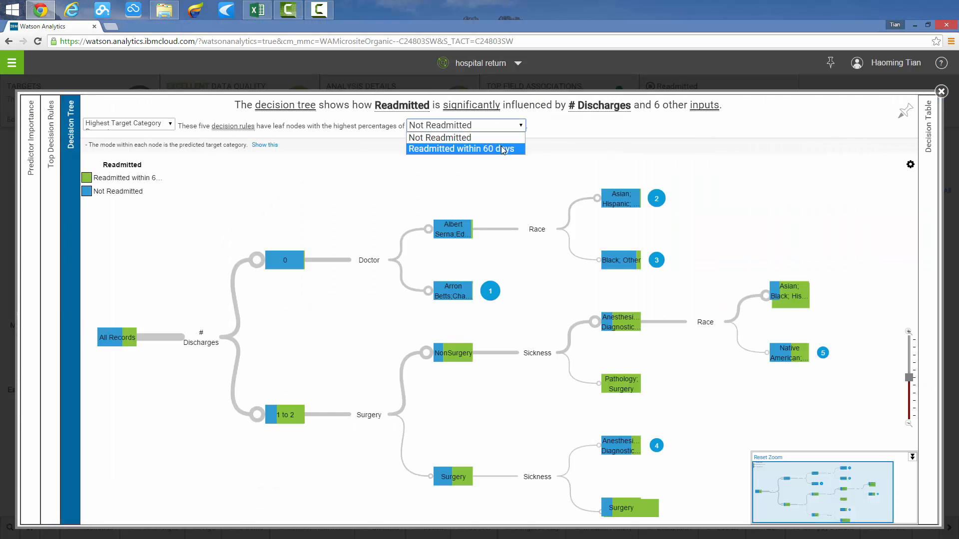
- Set the decision tree's target category to Not Readmitted to highlight five rules
left_click(440, 138)
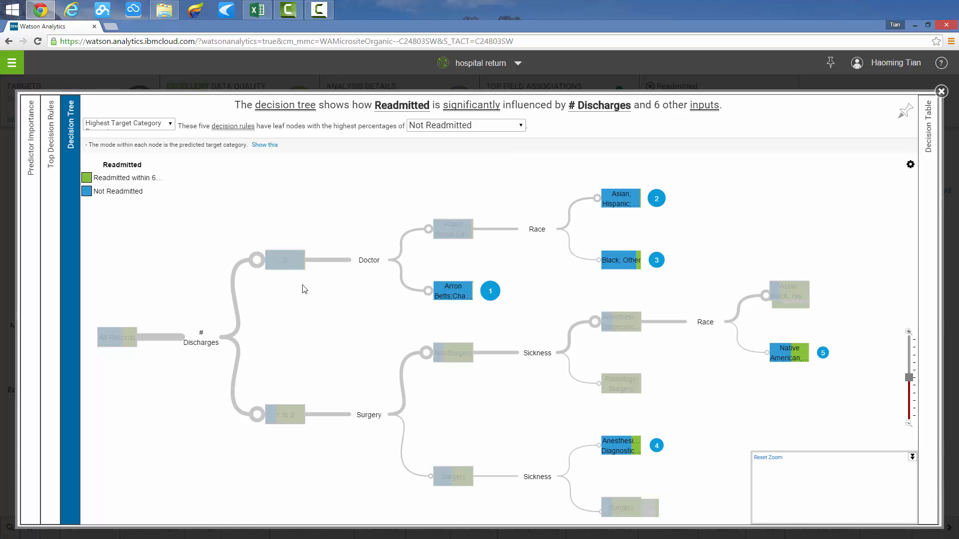
mouse_move(775, 337)
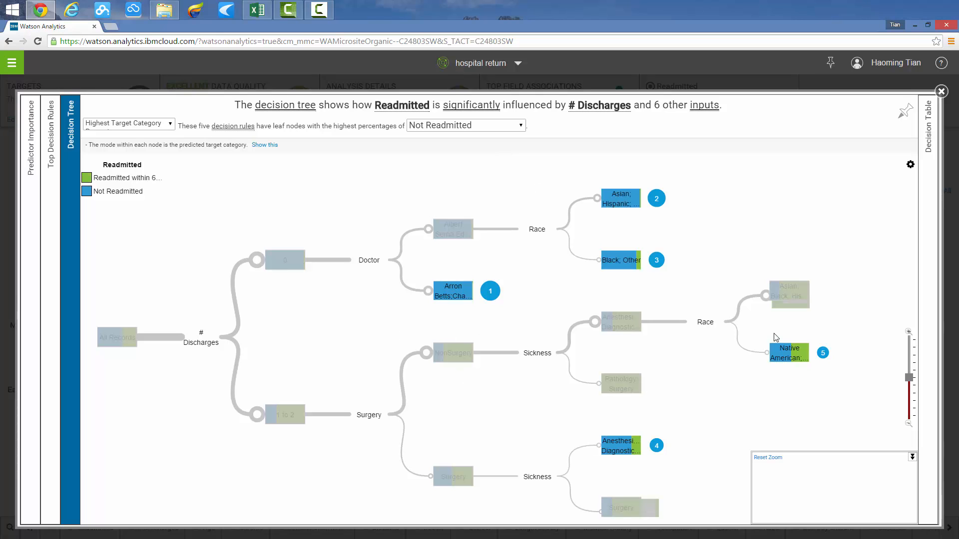
mouse_move(445, 292)
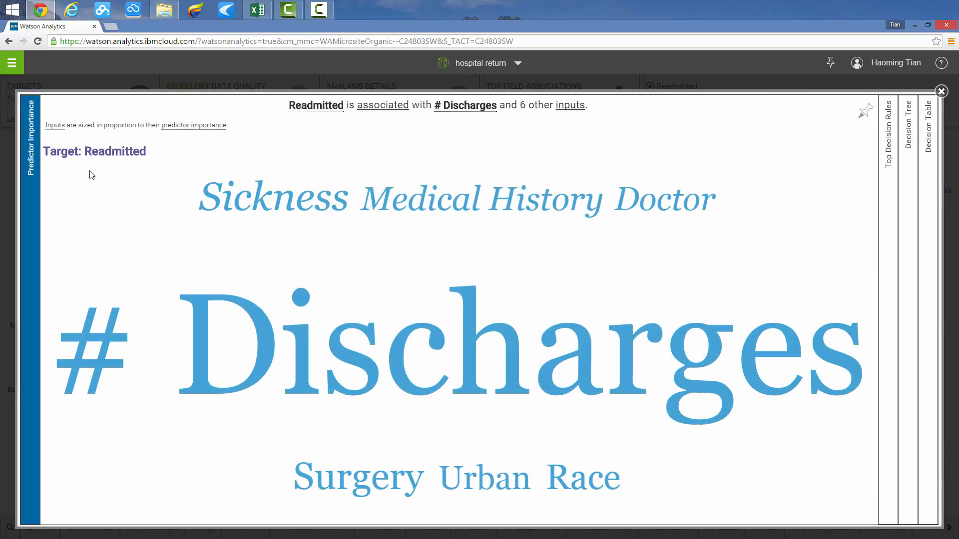
mouse_move(256, 123)
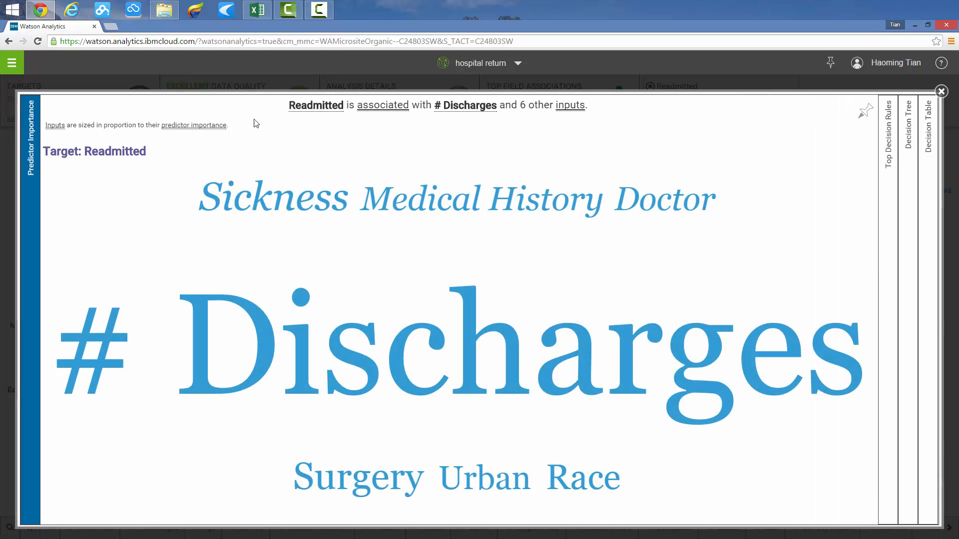
mouse_move(592, 130)
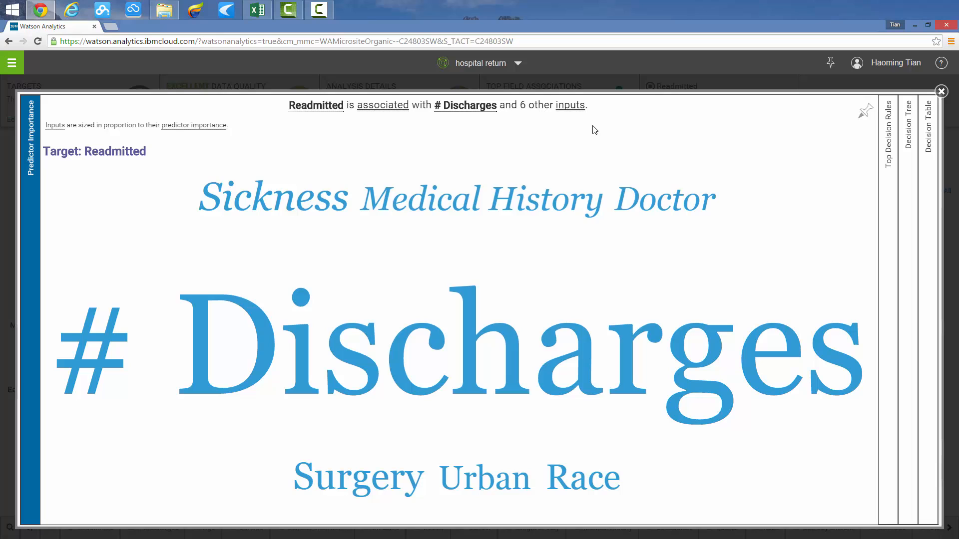
mouse_move(664, 224)
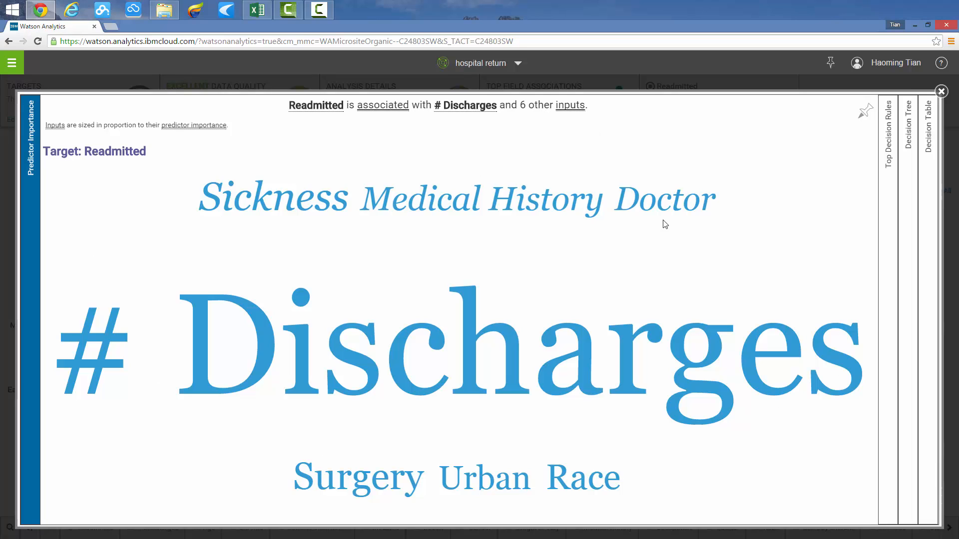
mouse_move(539, 221)
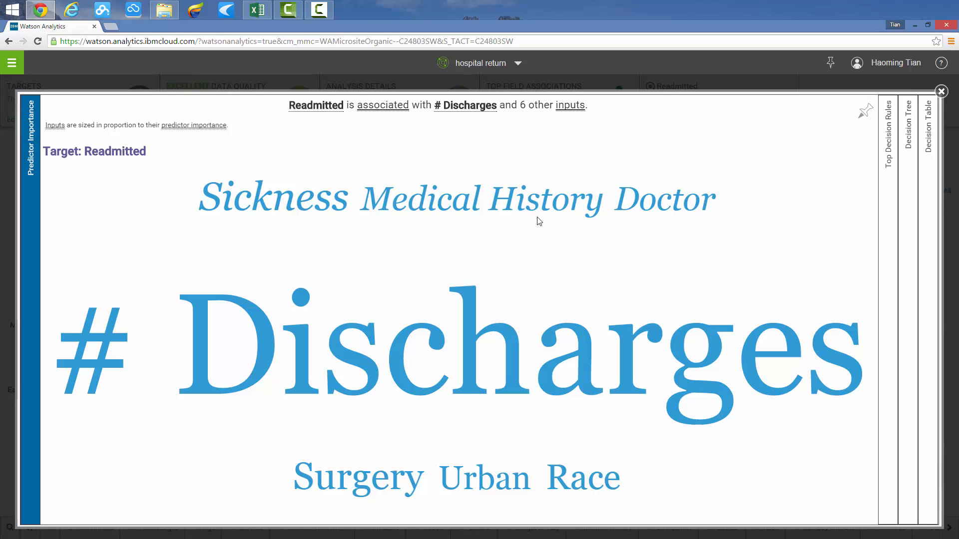
mouse_move(589, 451)
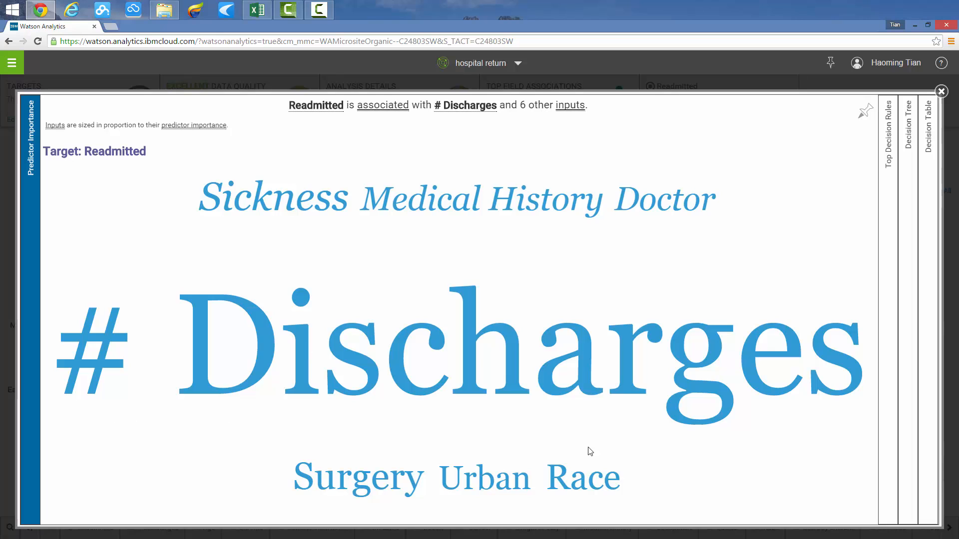
mouse_move(847, 444)
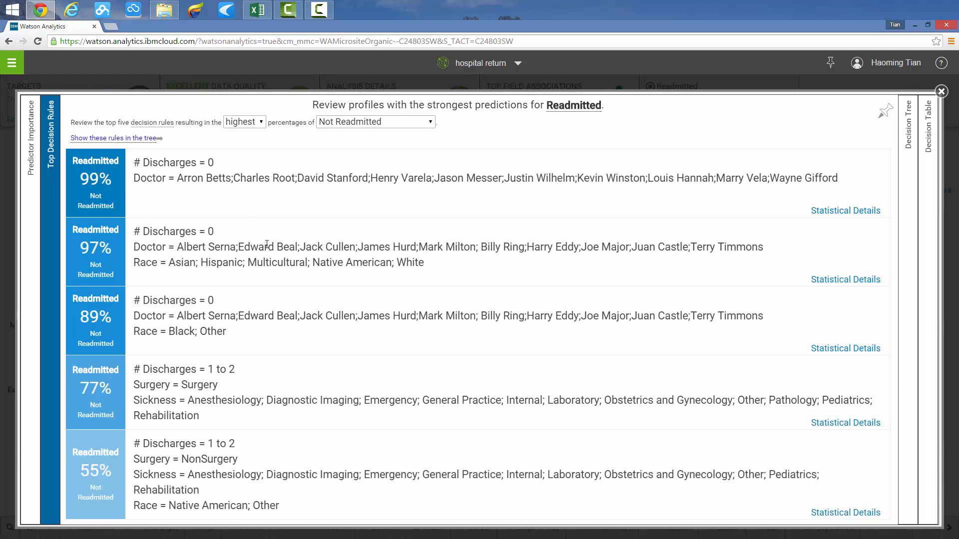
mouse_move(419, 128)
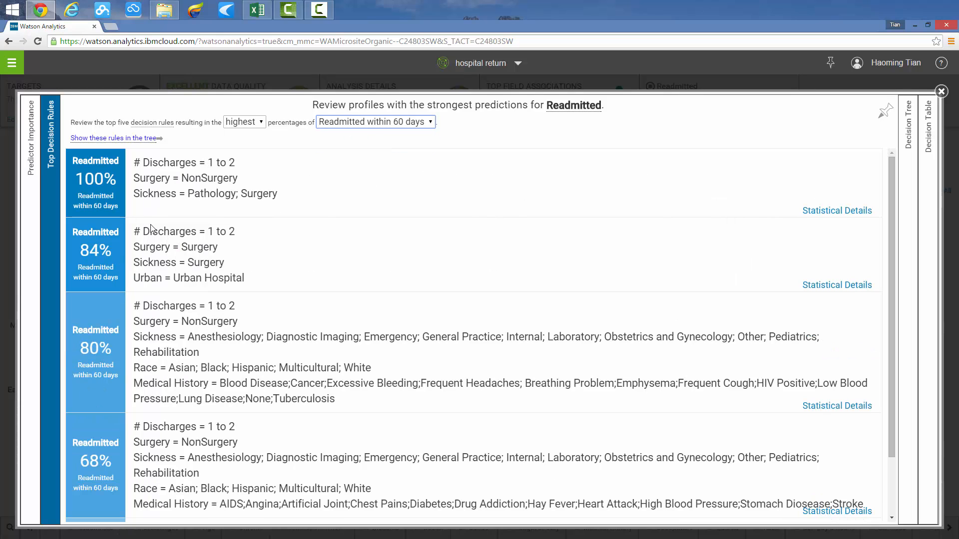
mouse_move(395, 327)
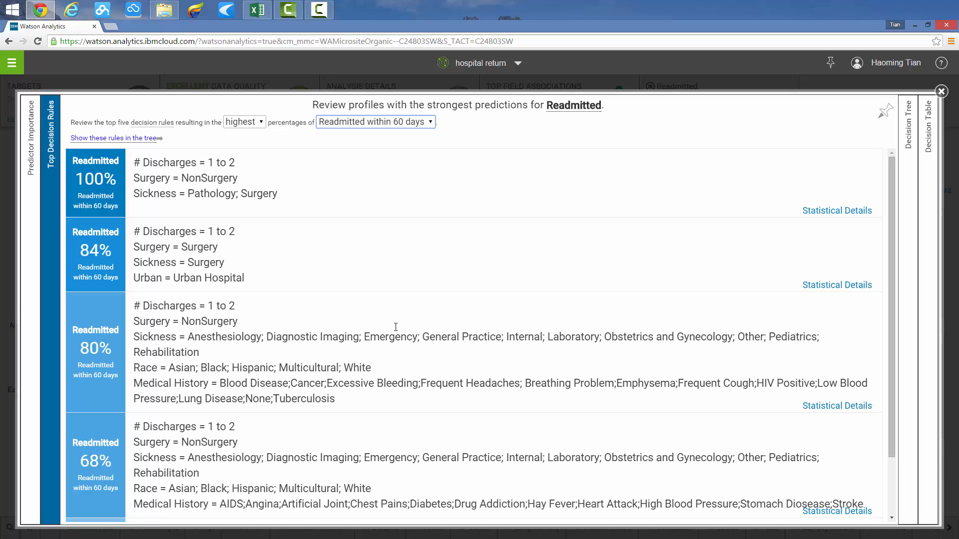
mouse_move(88, 205)
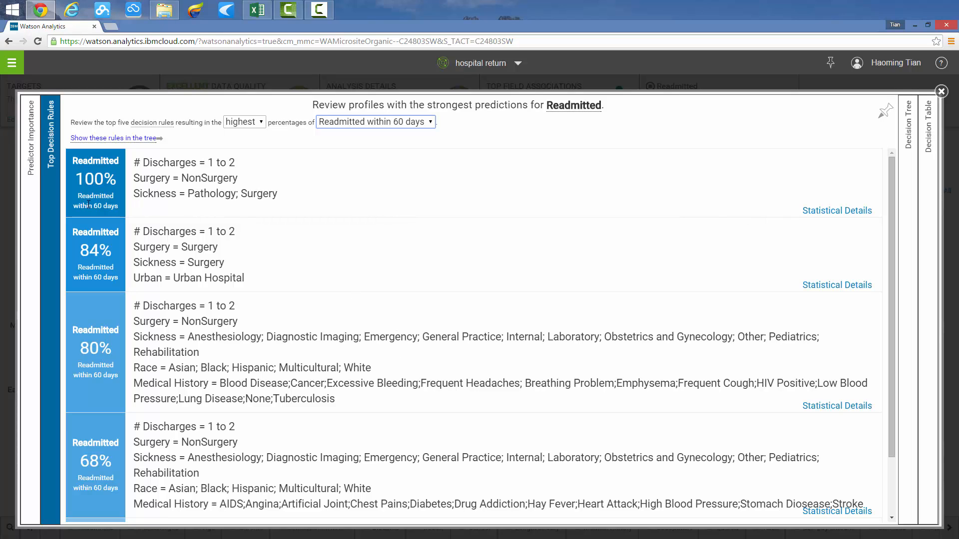
mouse_move(75, 202)
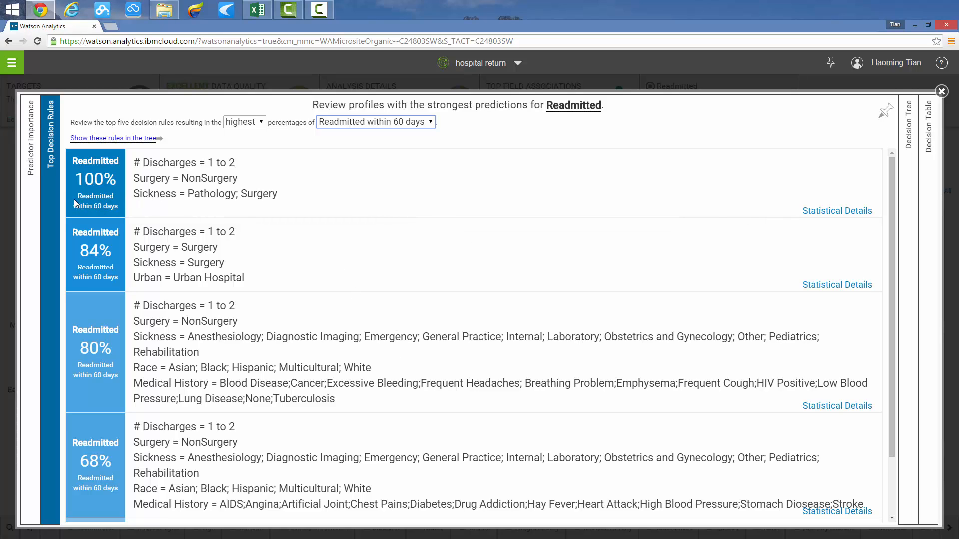
mouse_move(91, 421)
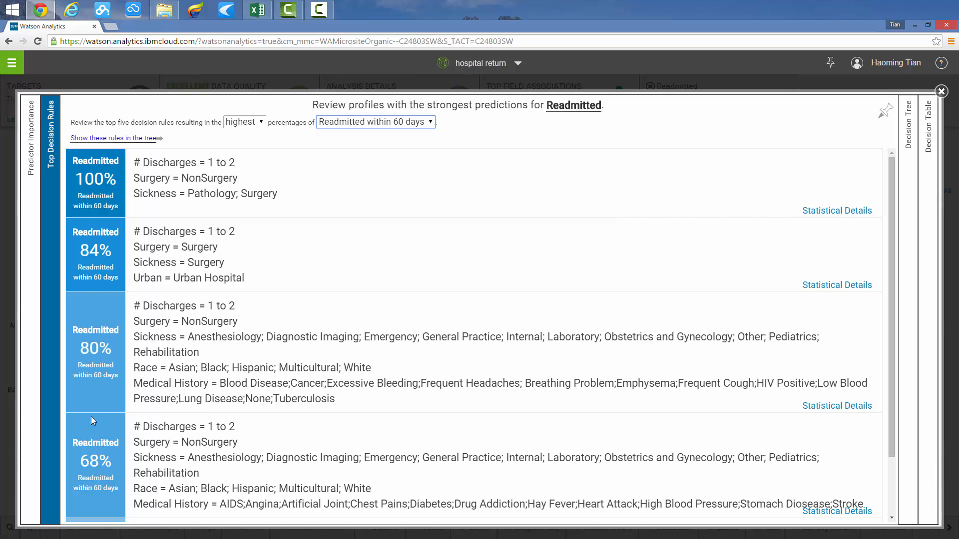